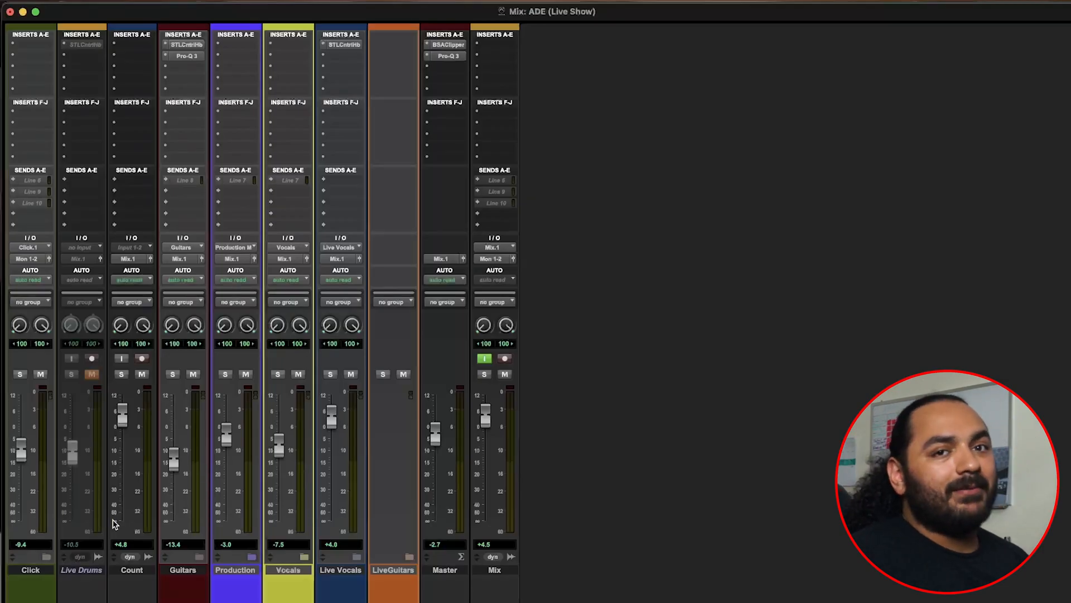
mouse_move(133, 547)
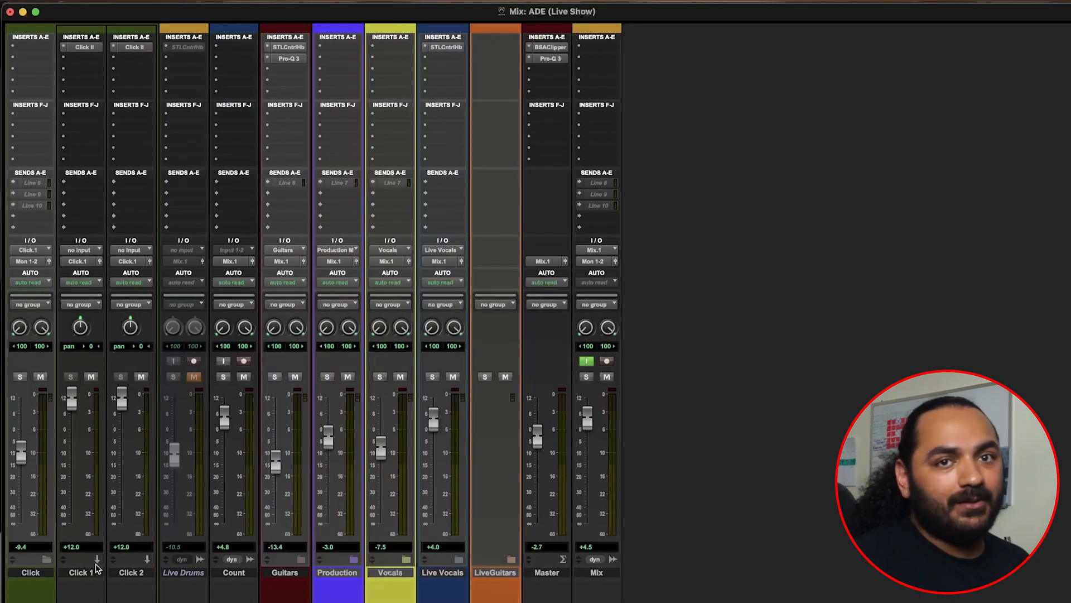
mouse_move(94, 554)
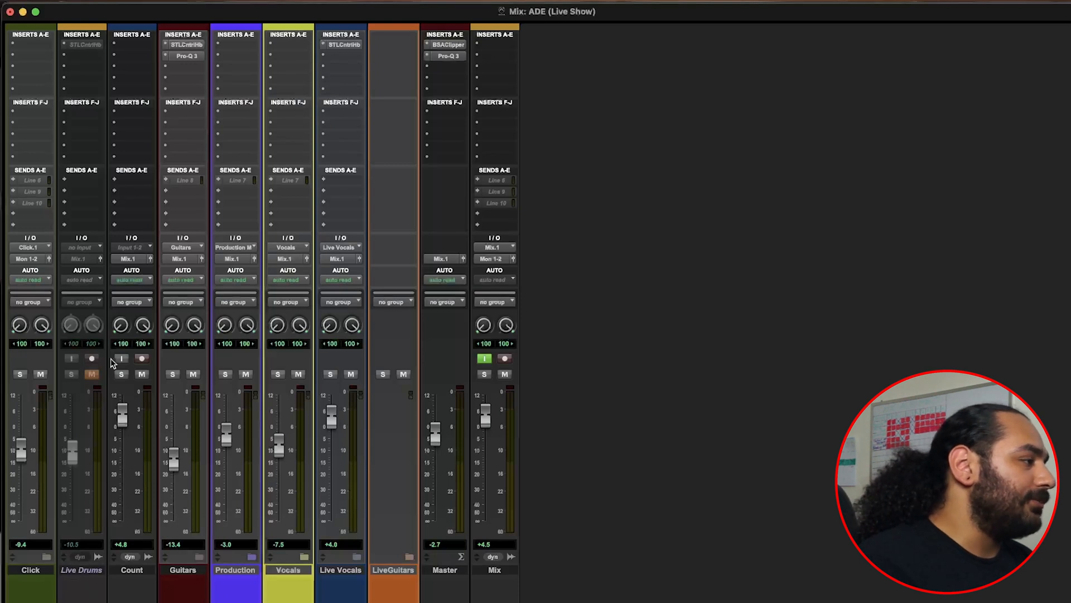
mouse_move(71, 324)
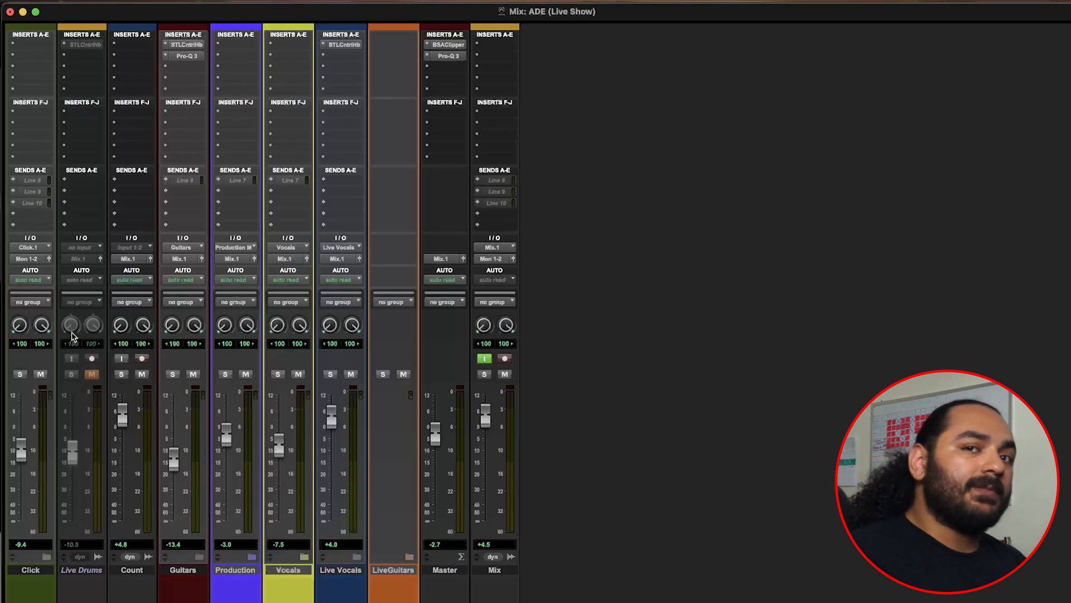
mouse_move(71, 325)
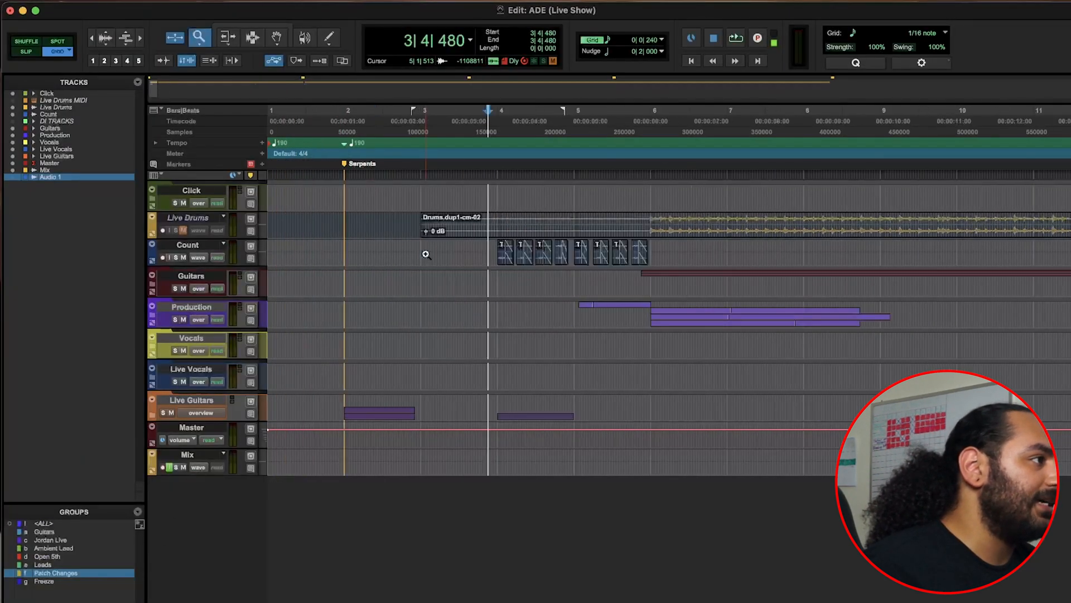
Expand the Guitars folder in the mixer to reveal its tracks from Chugs RA to AmbntLRA
left_click(735, 38)
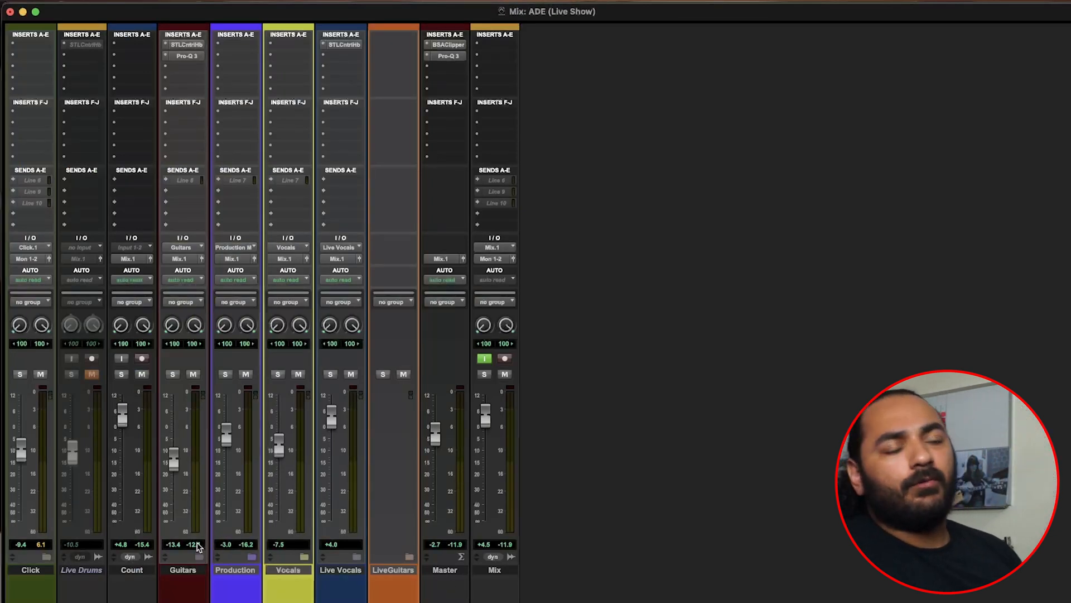
mouse_move(199, 545)
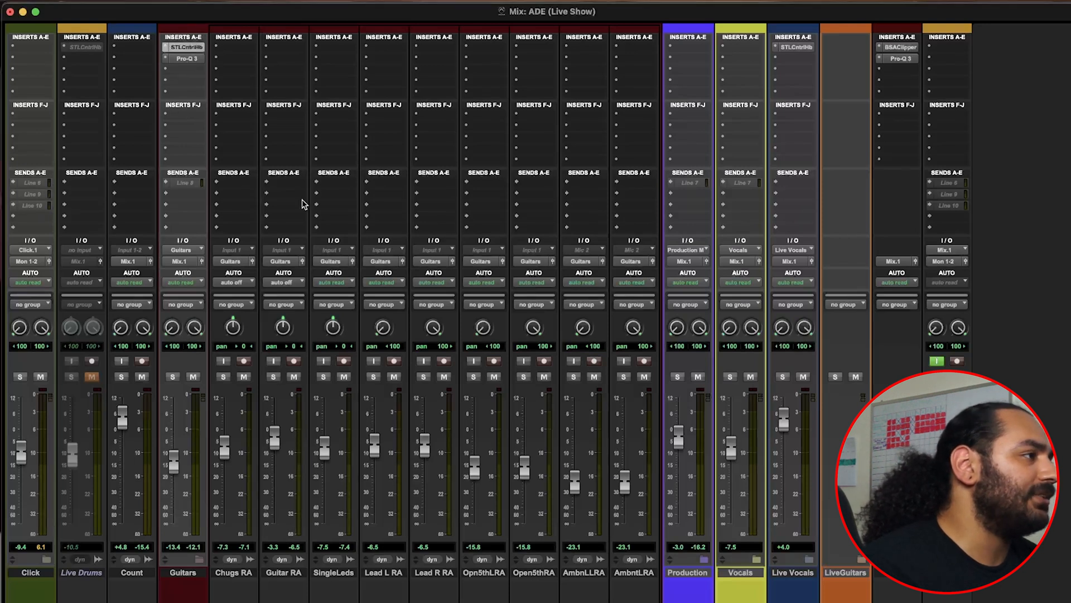
left_click(183, 56)
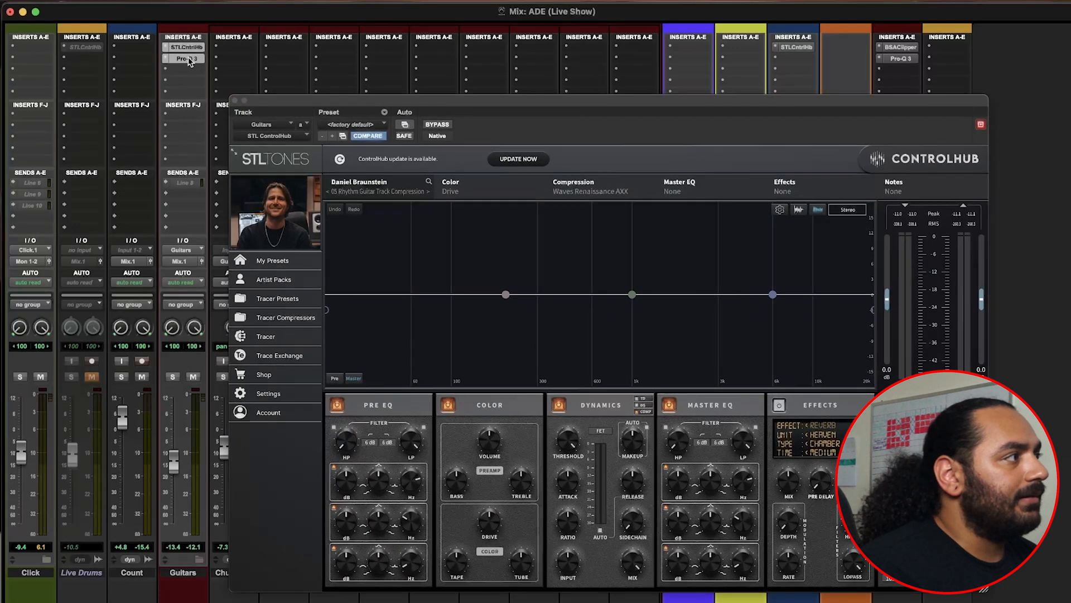
left_click(183, 58)
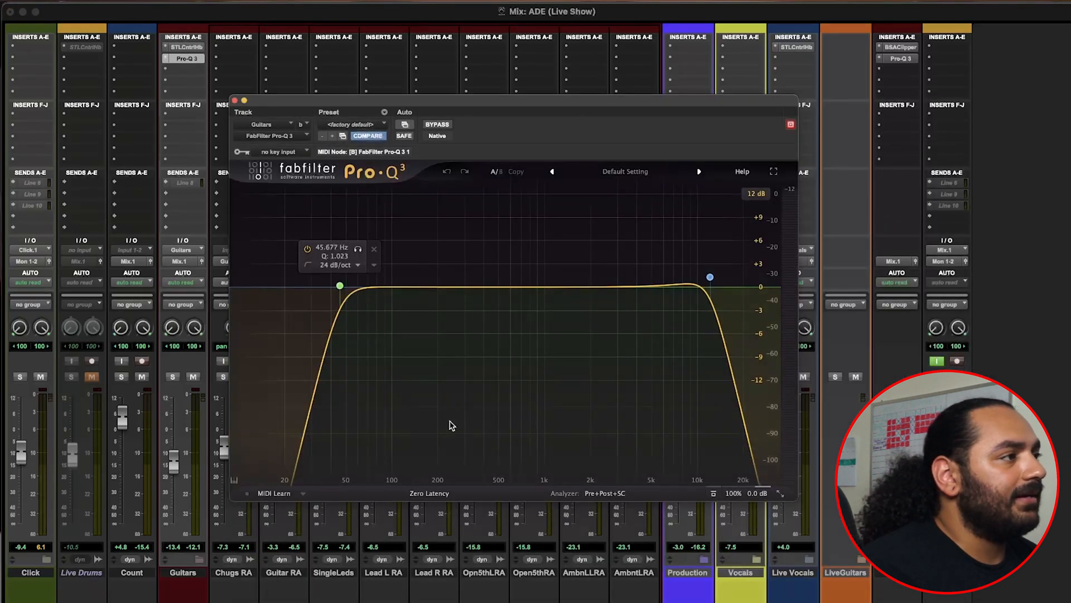
left_click(235, 100)
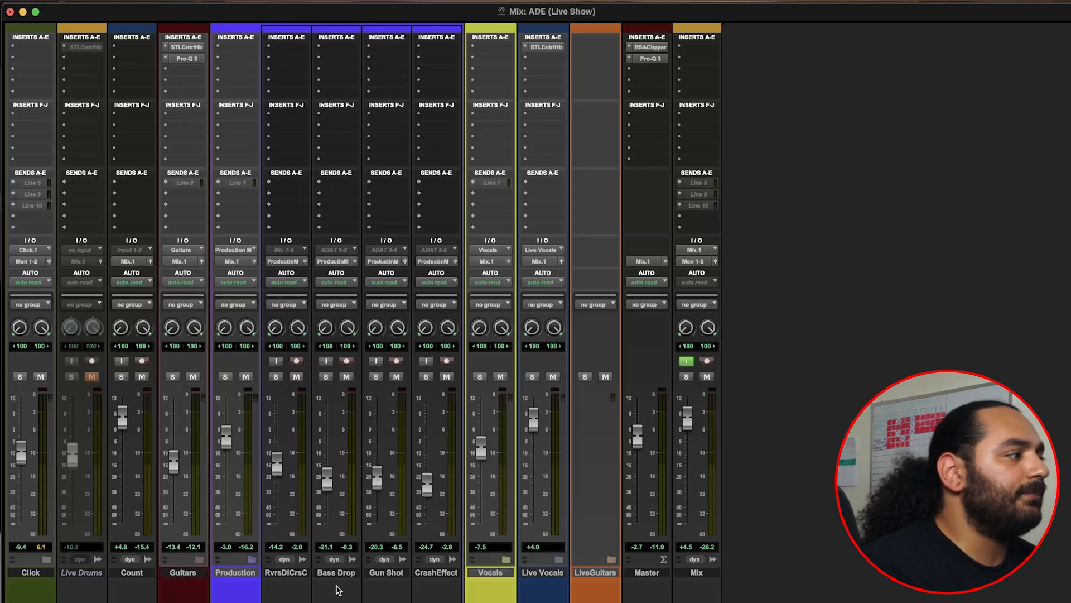
mouse_move(335, 588)
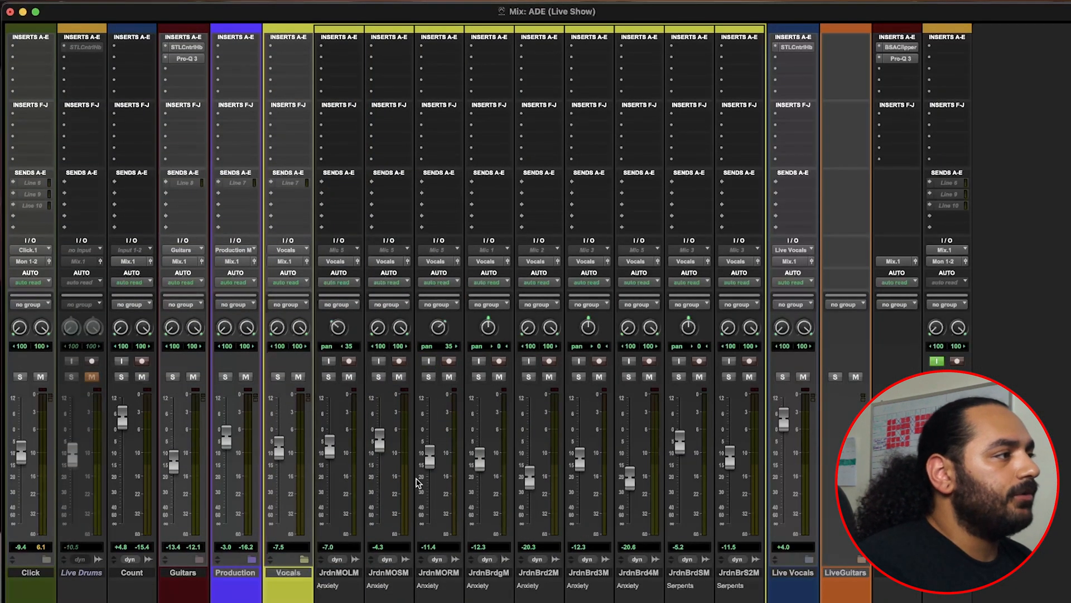
mouse_move(418, 483)
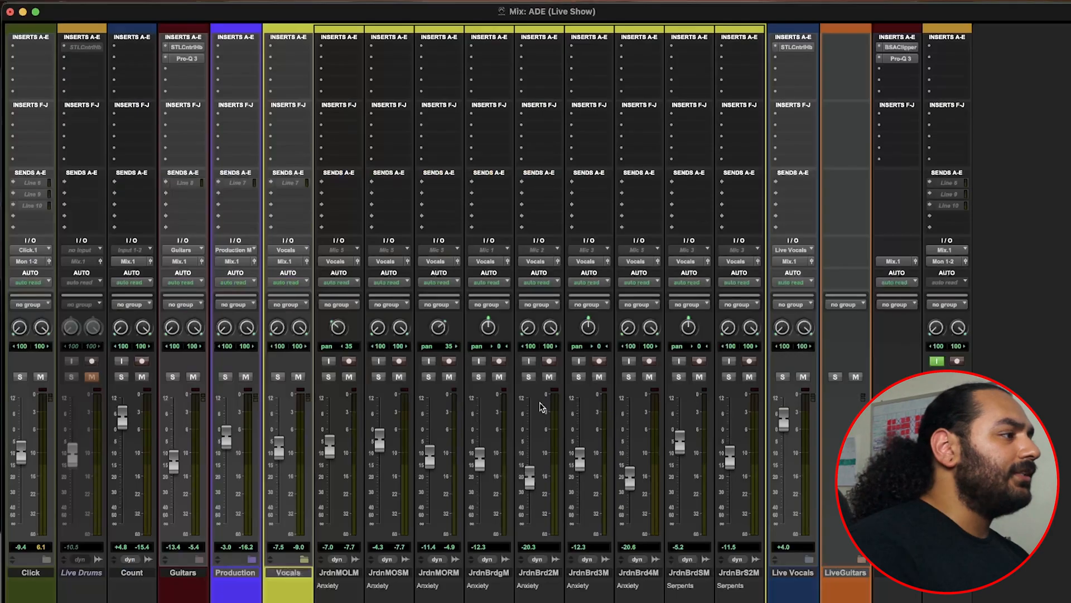
mouse_move(412, 459)
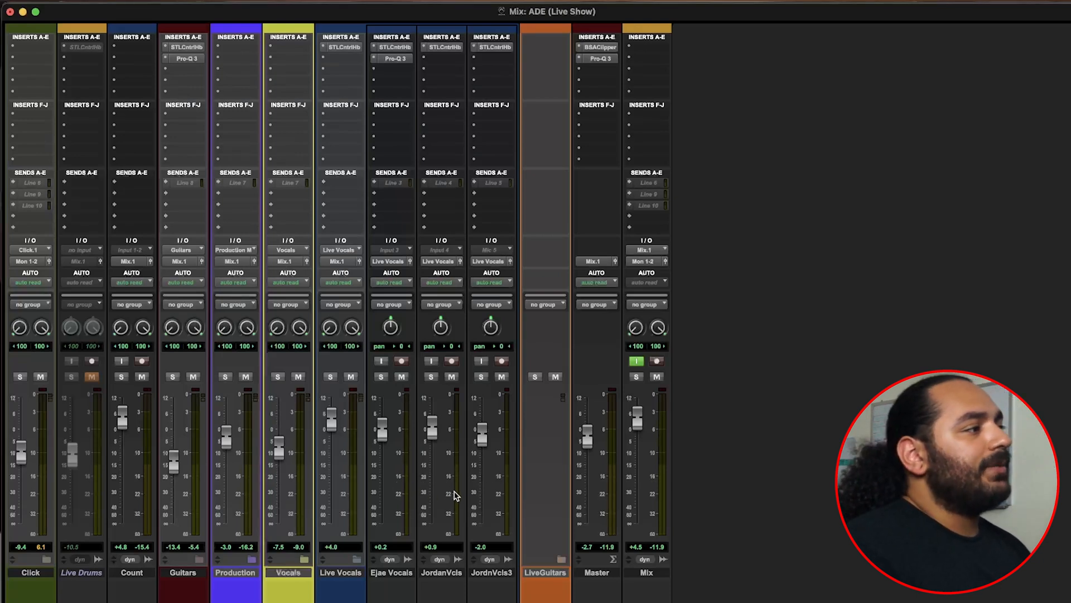
mouse_move(458, 503)
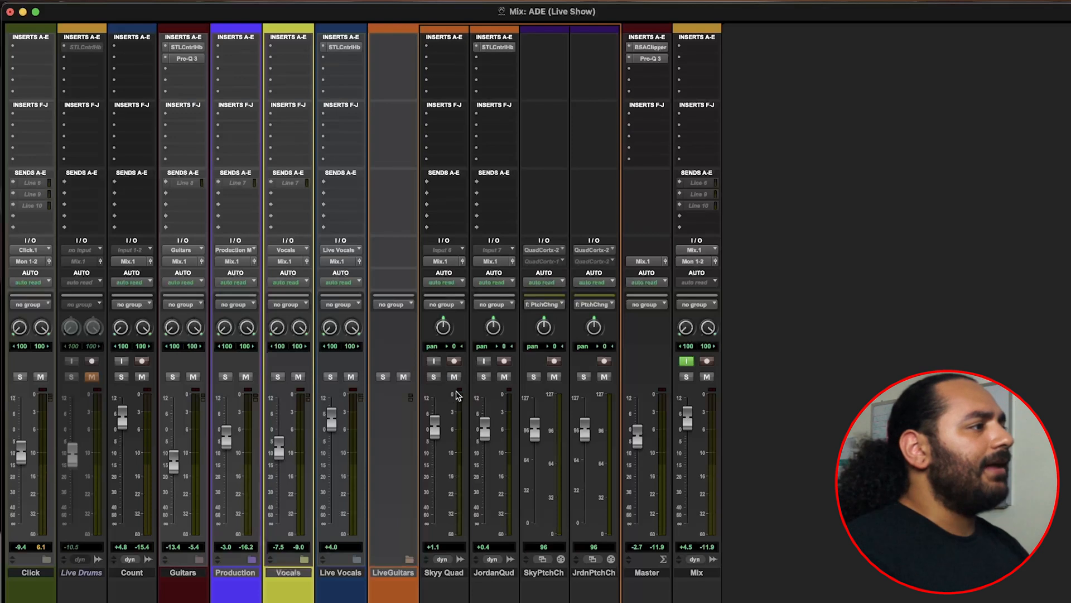
Show the STL ControlHub plug-in on the JordanQud quad guitar track, then close it
left_click(493, 47)
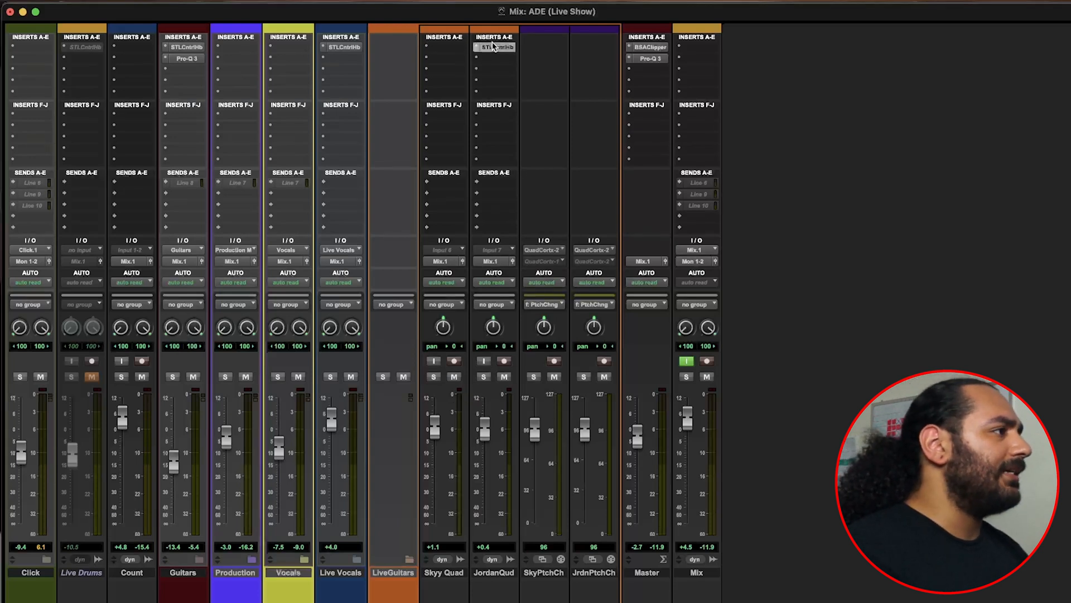
left_click(494, 47)
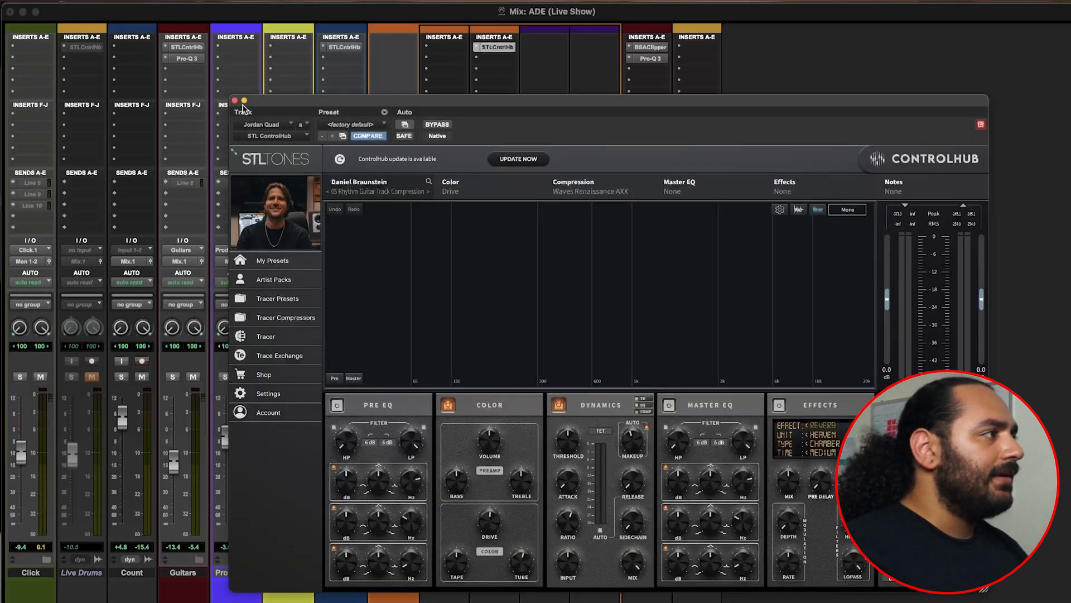
left_click(236, 102)
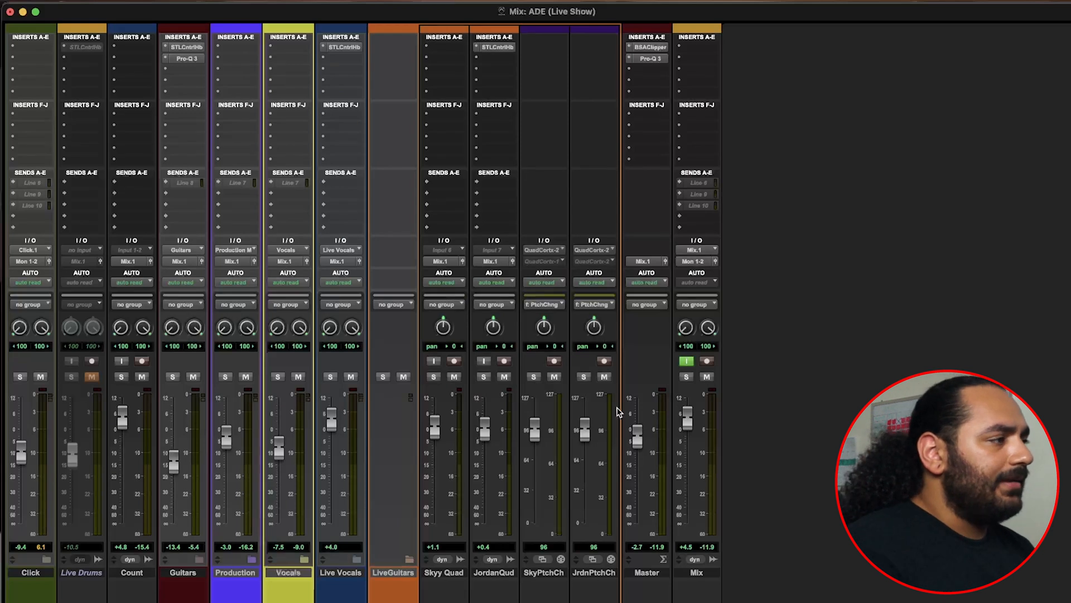
mouse_move(553, 216)
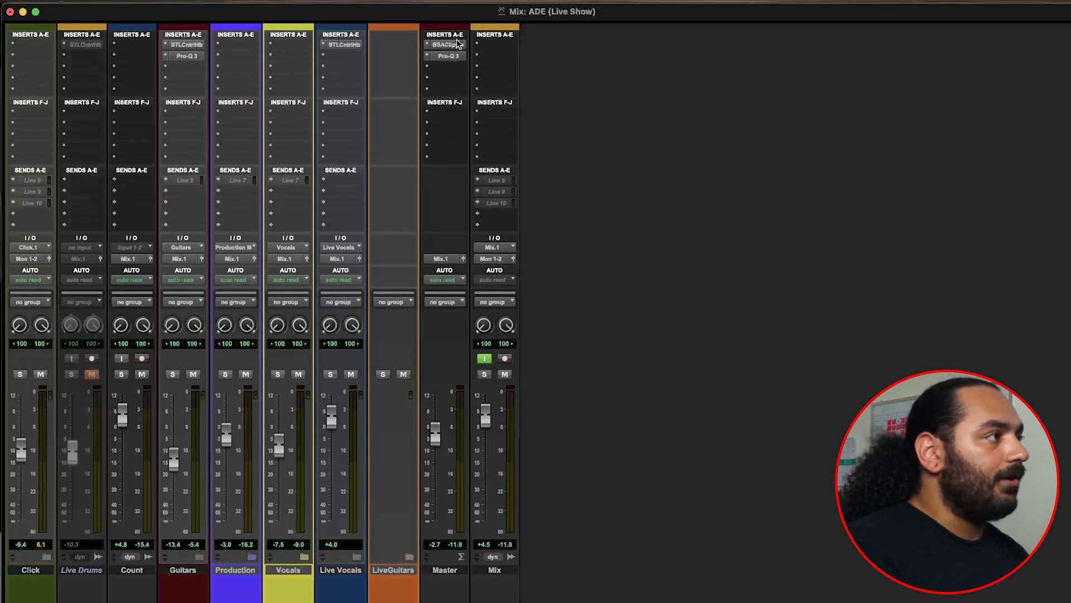
Show the Master track's BSAClipper, then switch to its FabFilter Pro-Q 3 equaliser
left_click(444, 45)
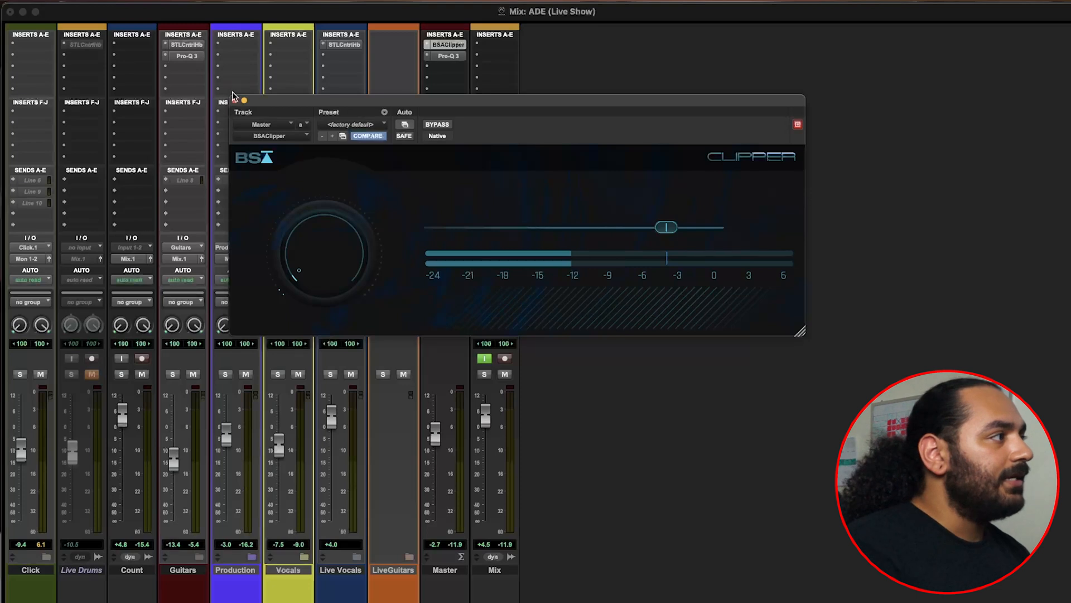
left_click(796, 124)
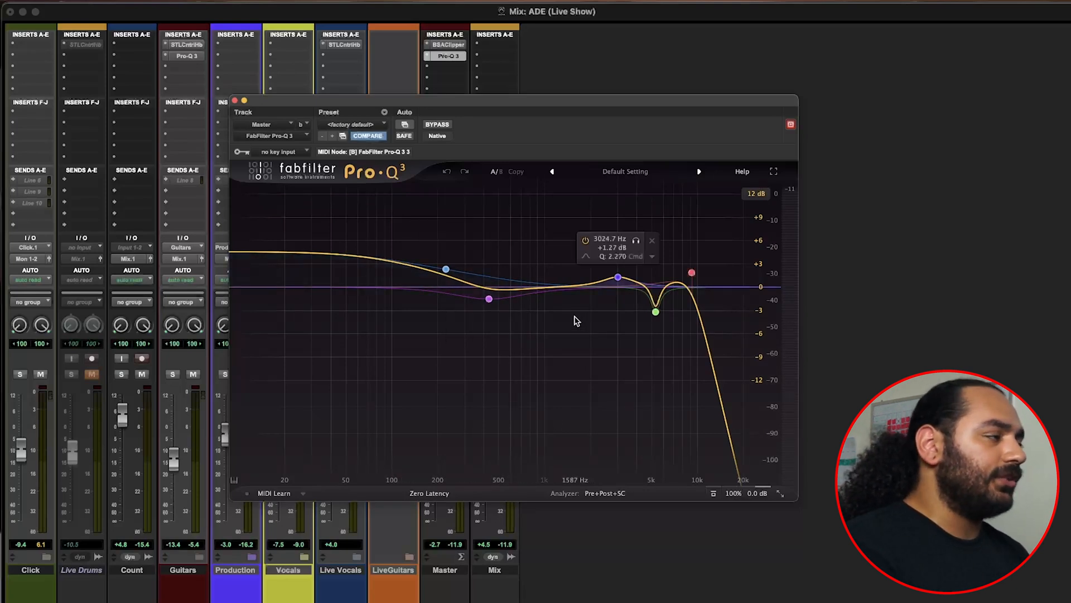
mouse_move(526, 377)
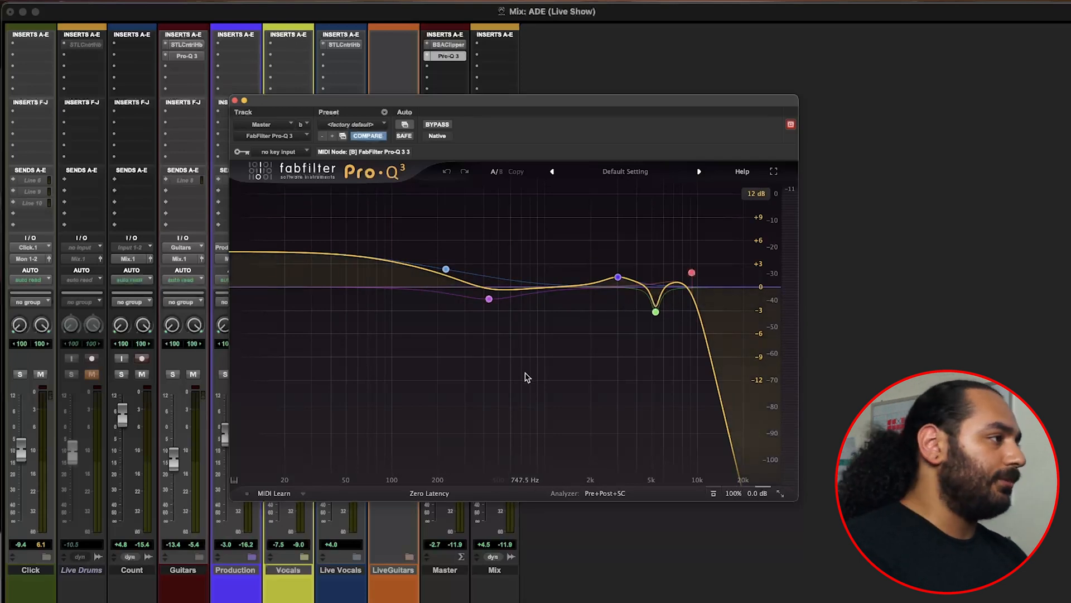
Inspect the Master track's Pro-Q 3 EQ curve, then close the plug-in window
left_click(488, 299)
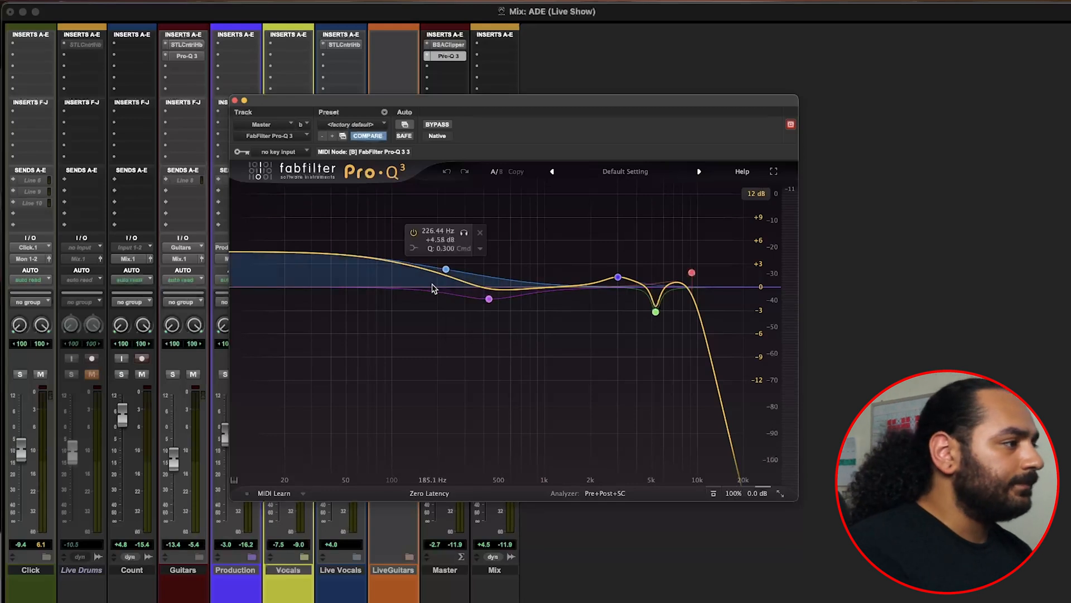
left_click(235, 100)
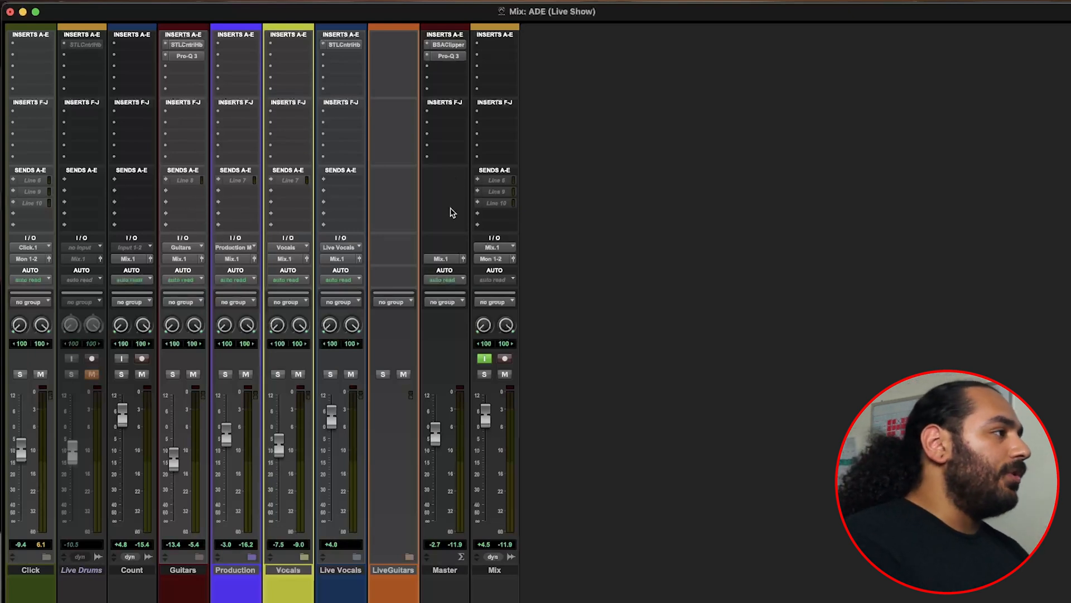
mouse_move(494, 309)
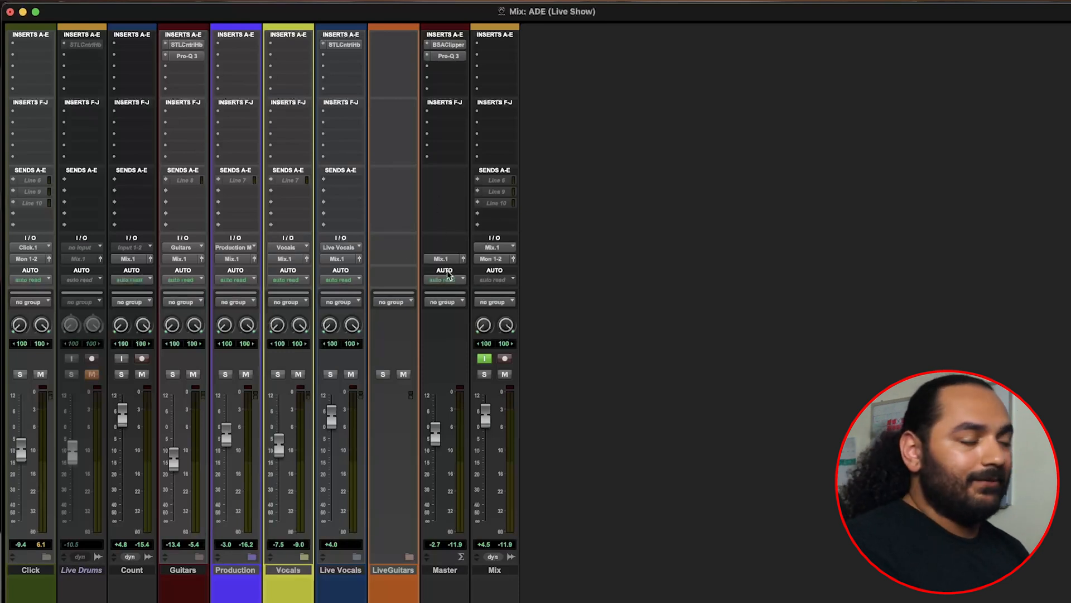
mouse_move(478, 209)
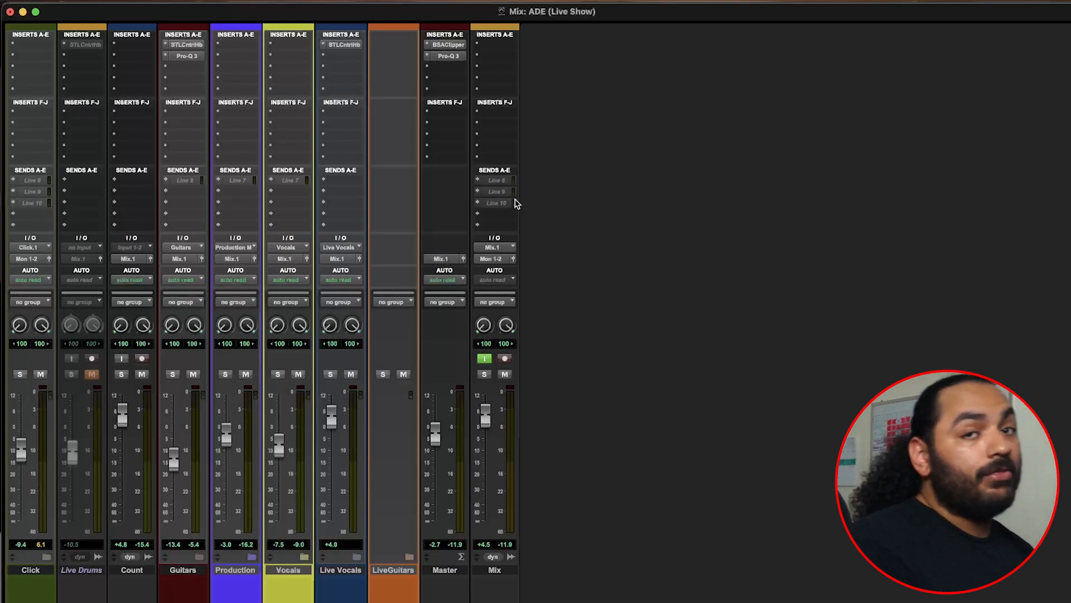
mouse_move(100, 302)
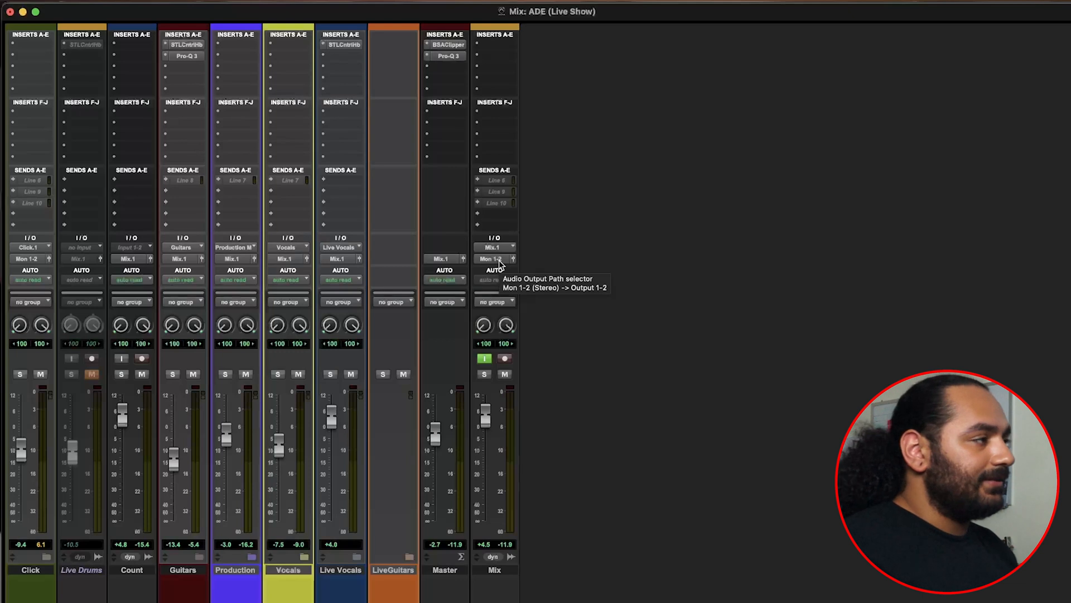
mouse_move(496, 194)
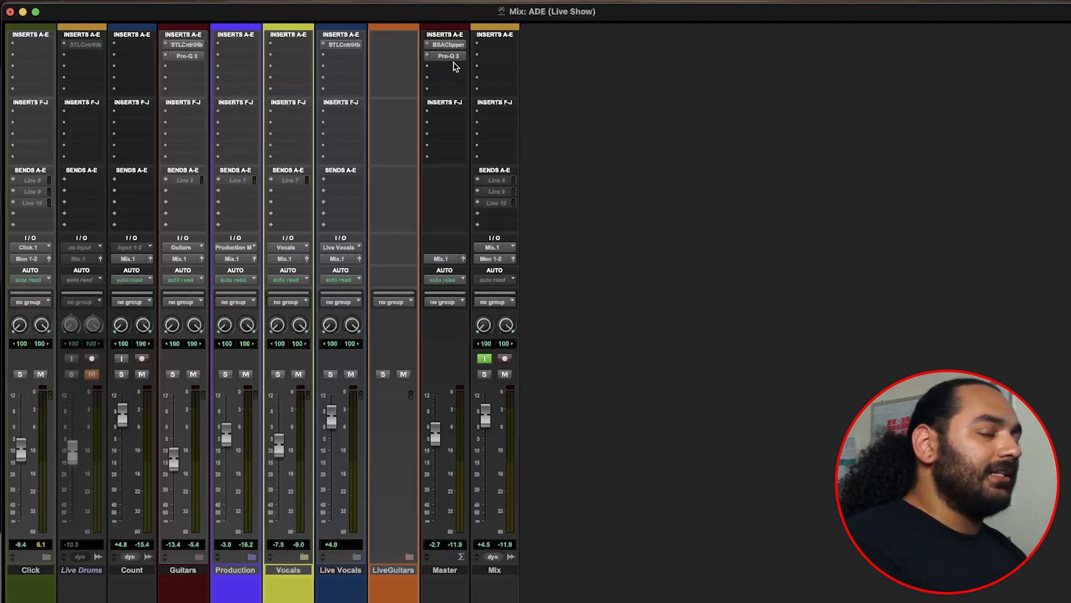
mouse_move(446, 65)
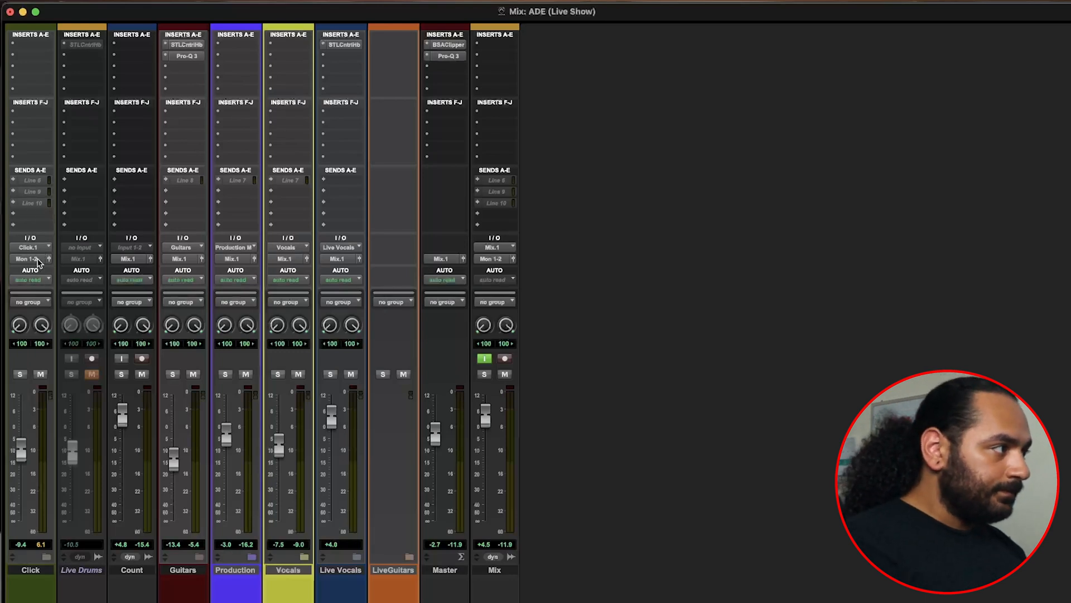
mouse_move(184, 180)
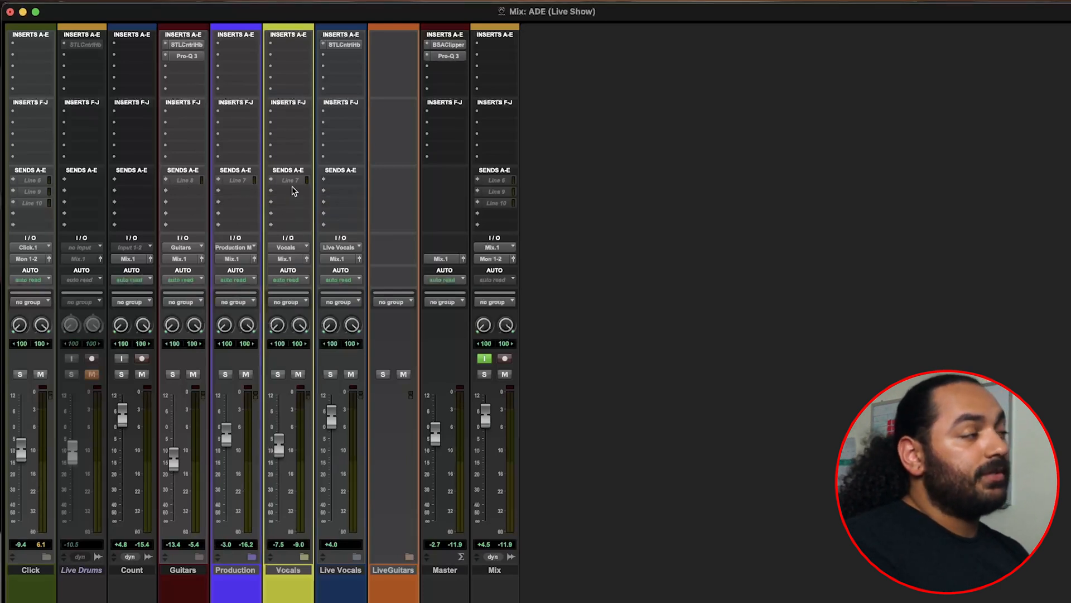
mouse_move(255, 187)
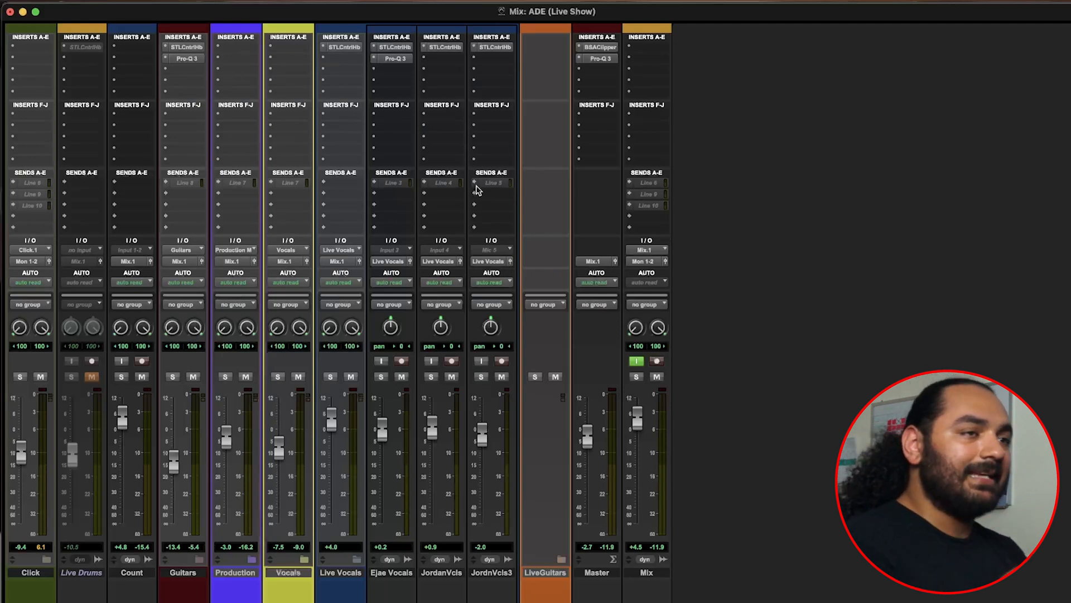
mouse_move(476, 190)
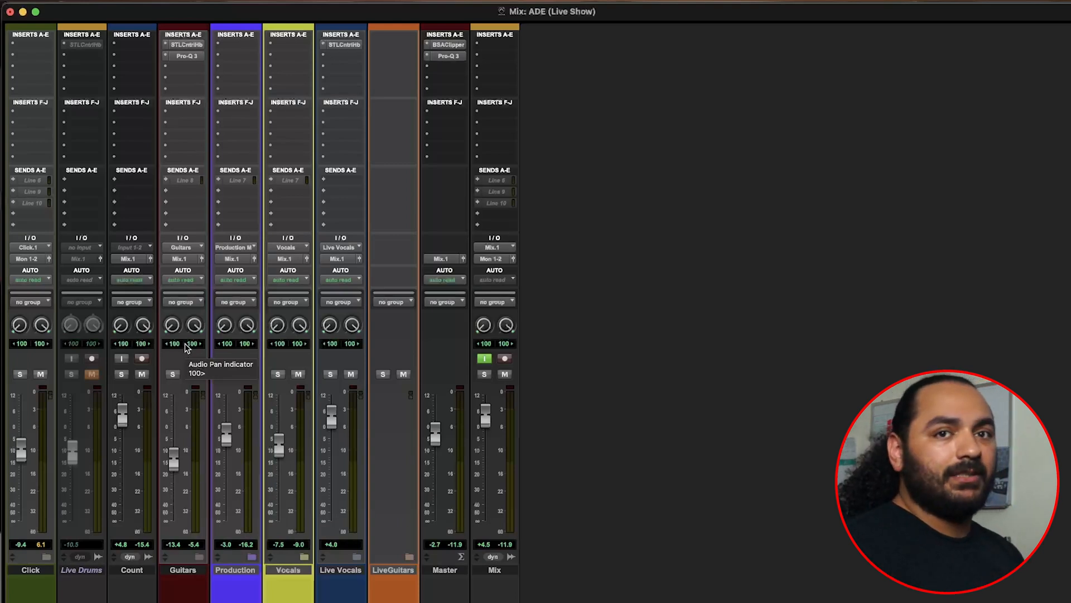
mouse_move(327, 536)
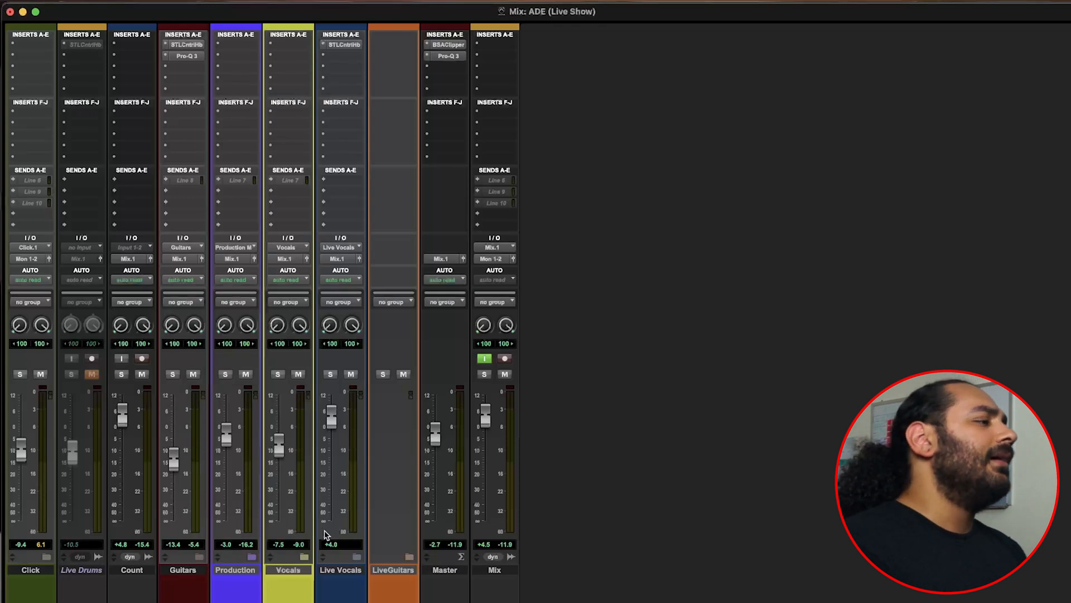